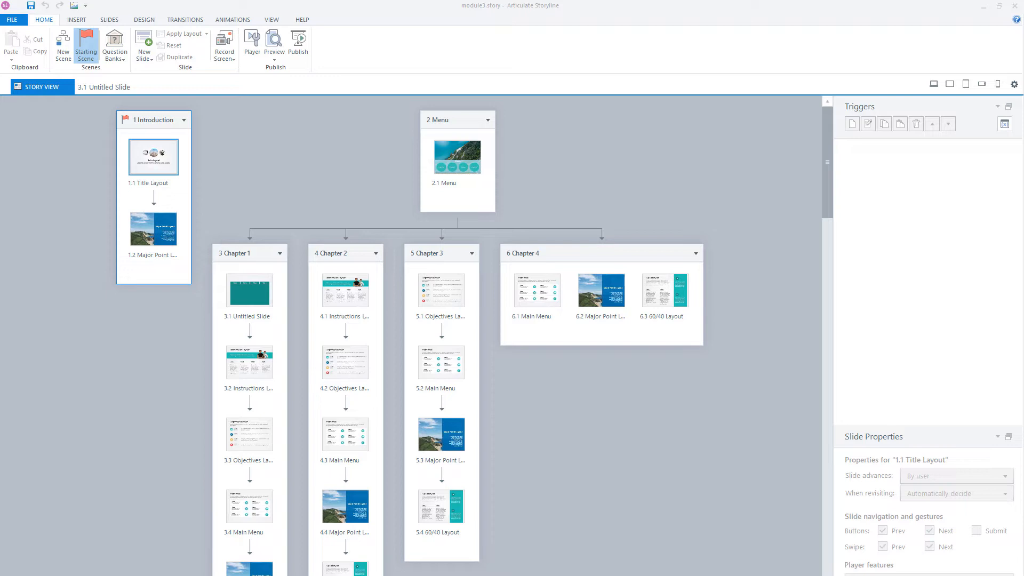
mouse_move(135, 224)
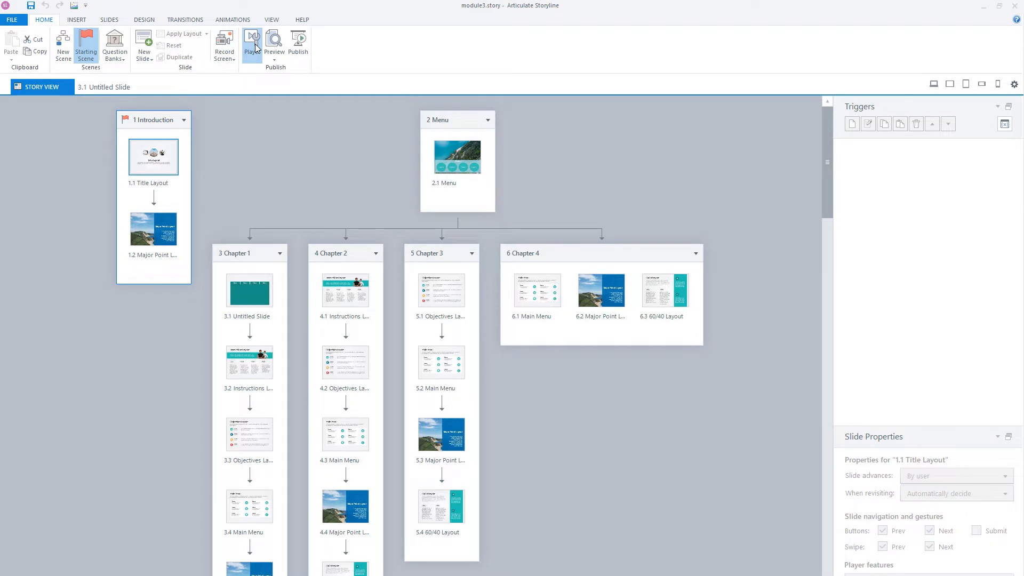
Step: Open Player Properties for module3 from the Home tab's Player button
click(253, 43)
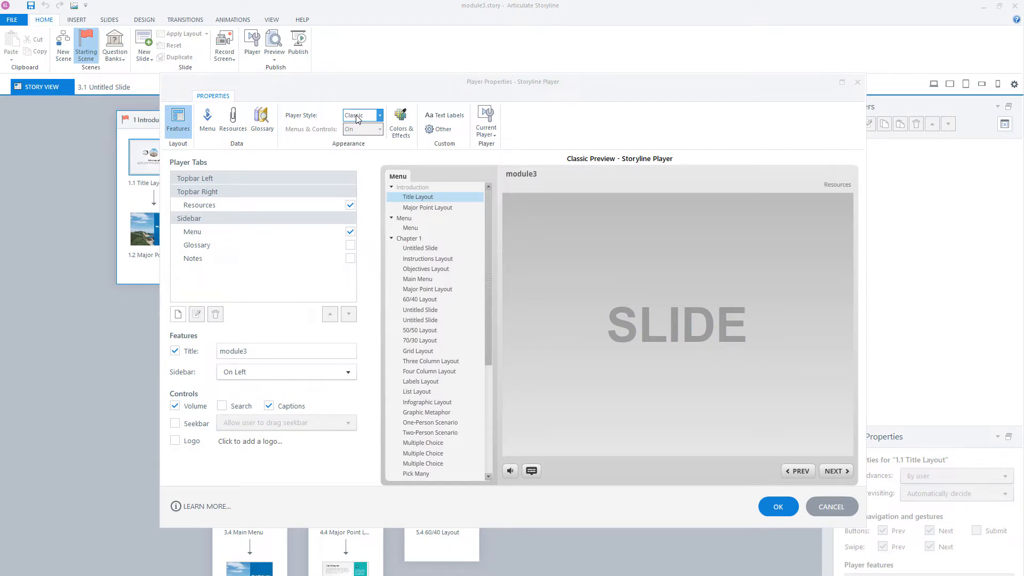
Step: Change the Player Style from Classic to Modern
click(379, 115)
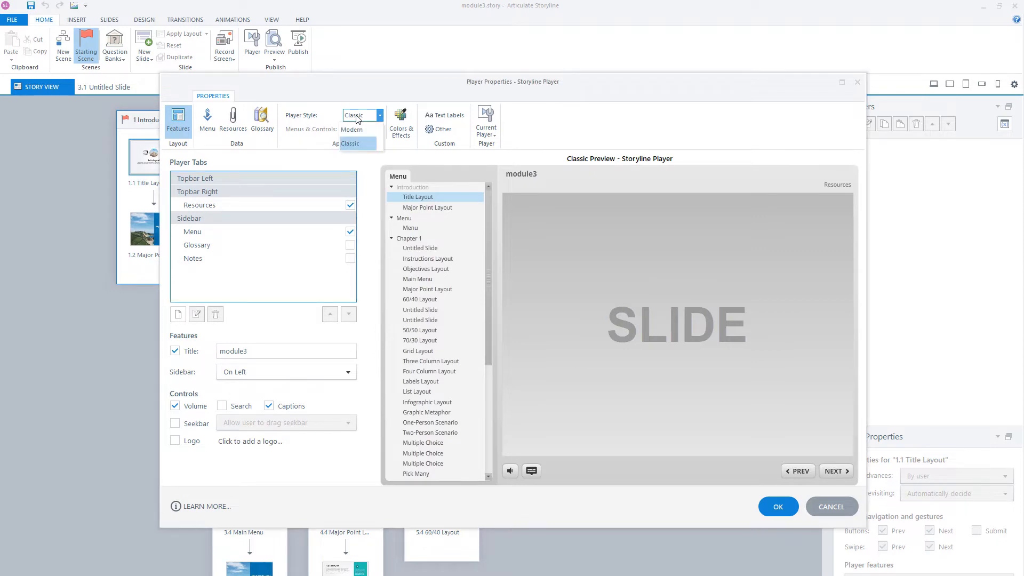
click(352, 129)
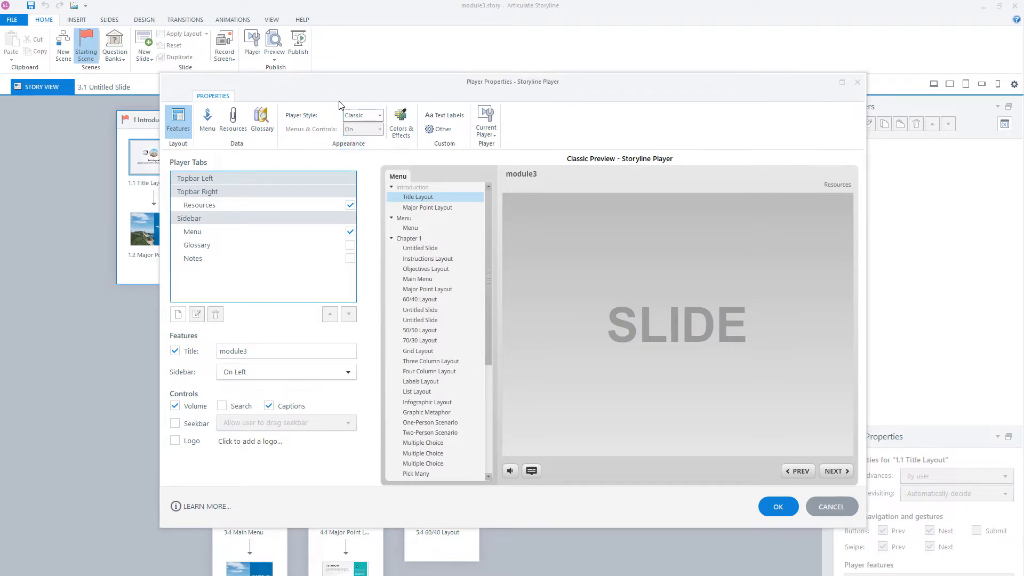
mouse_move(326, 117)
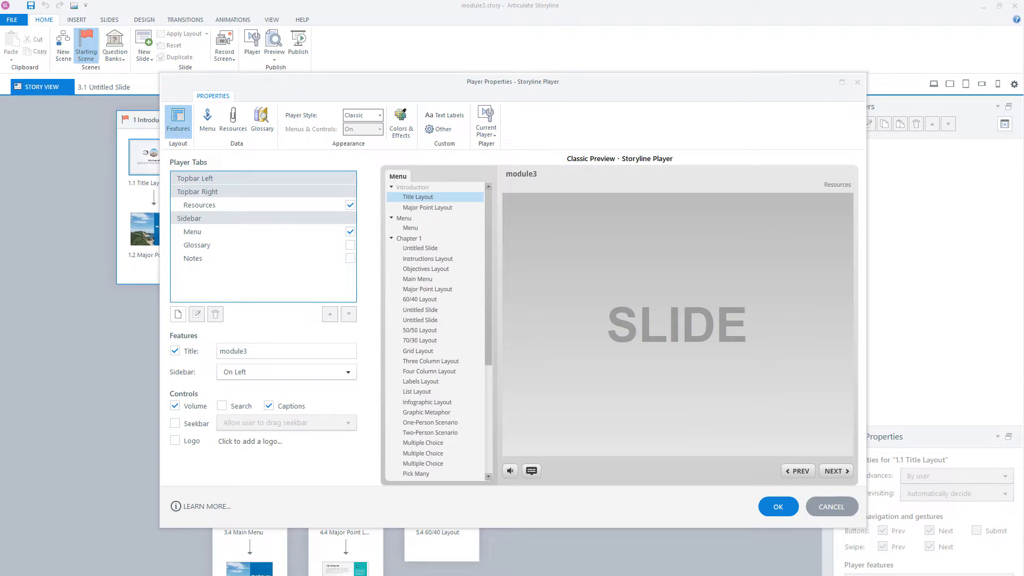
click(363, 116)
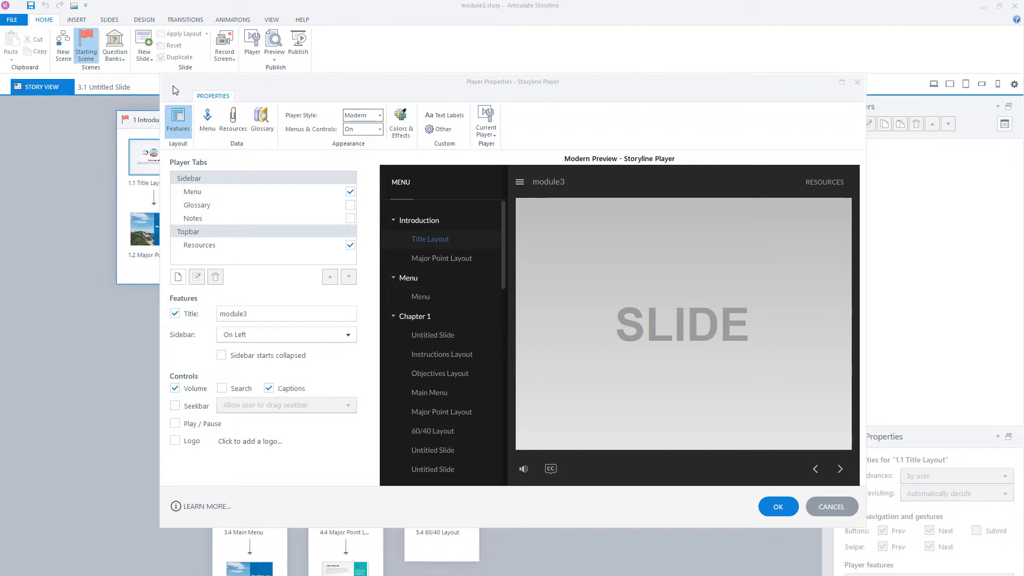
mouse_move(64, 165)
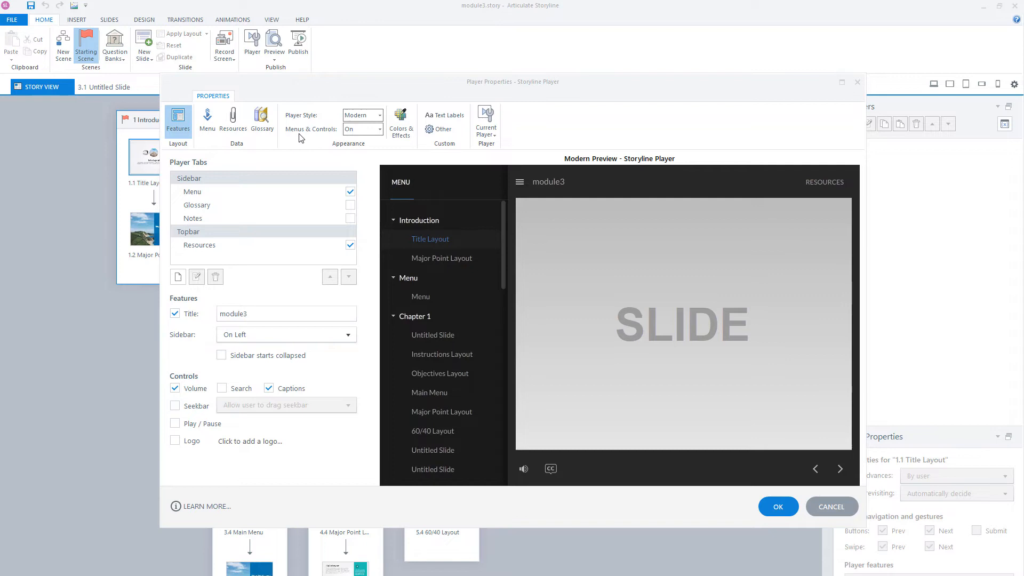
mouse_move(321, 136)
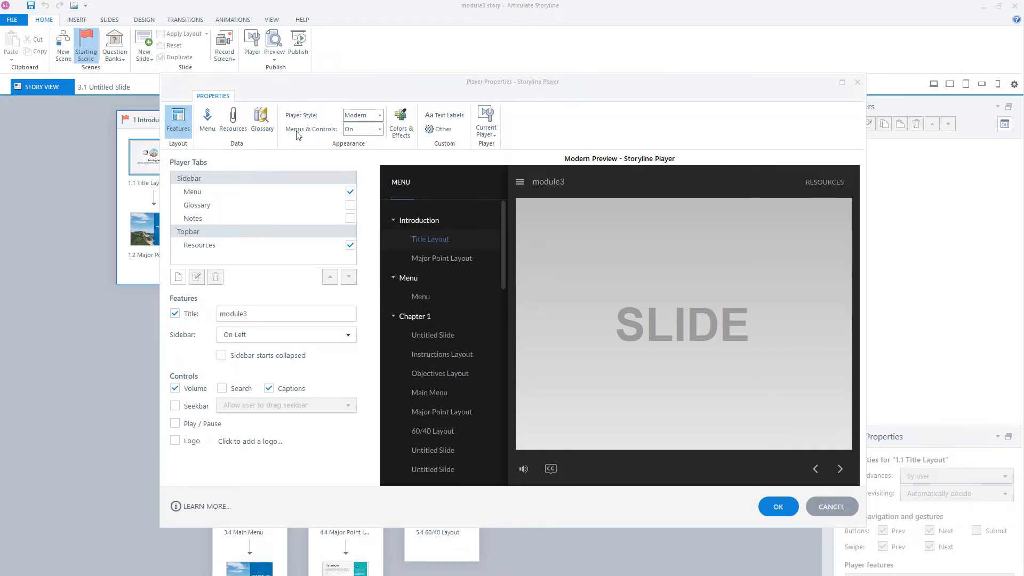
Step: Show the Colors & Effects settings and set Menus & Controls to On
click(378, 129)
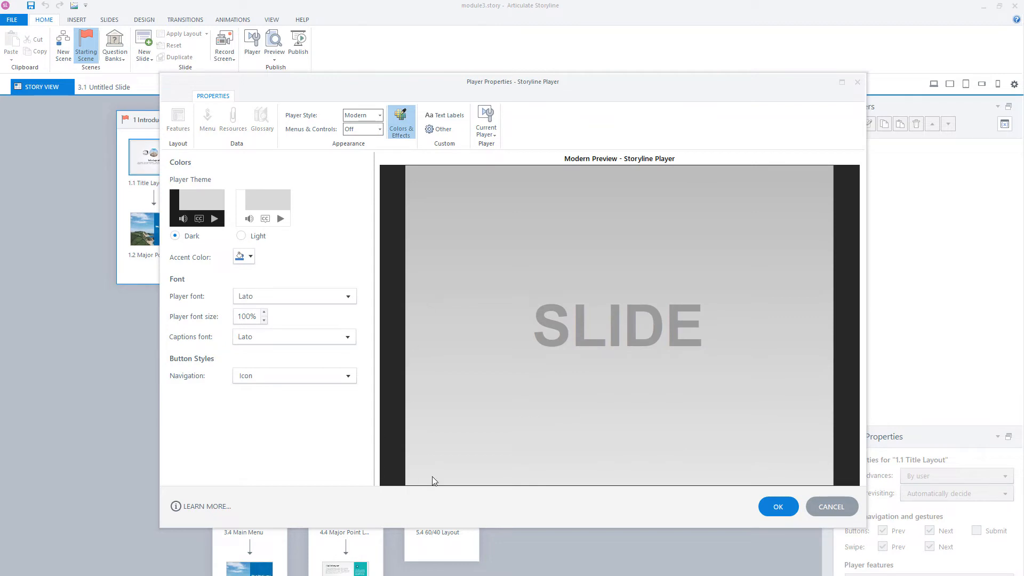
mouse_move(342, 162)
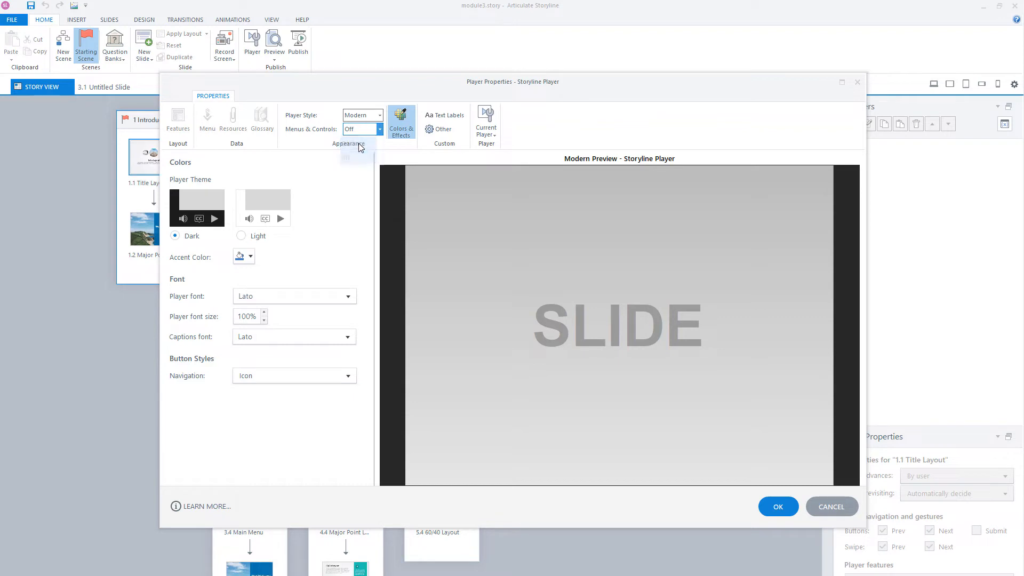
click(361, 129)
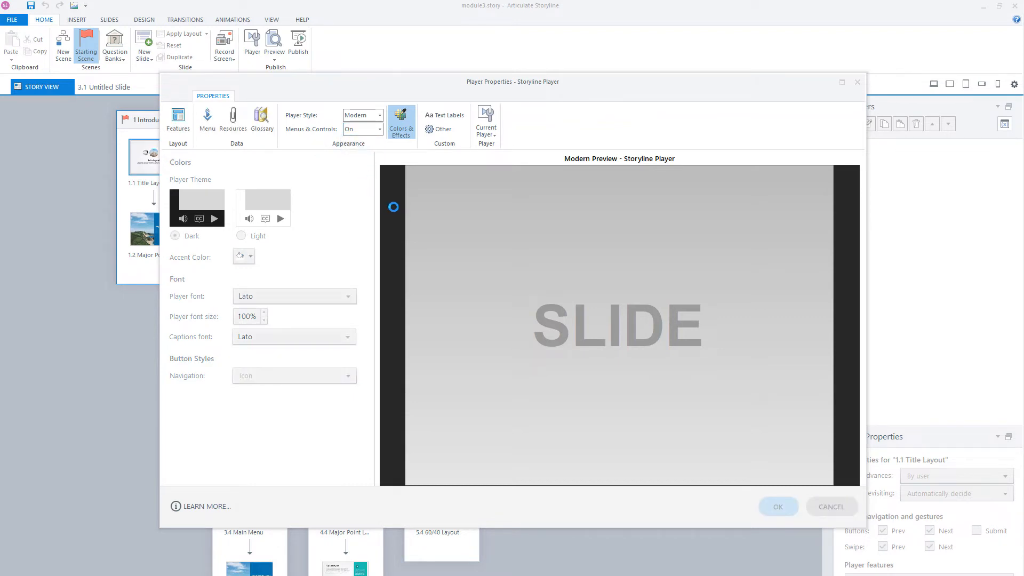
click(175, 235)
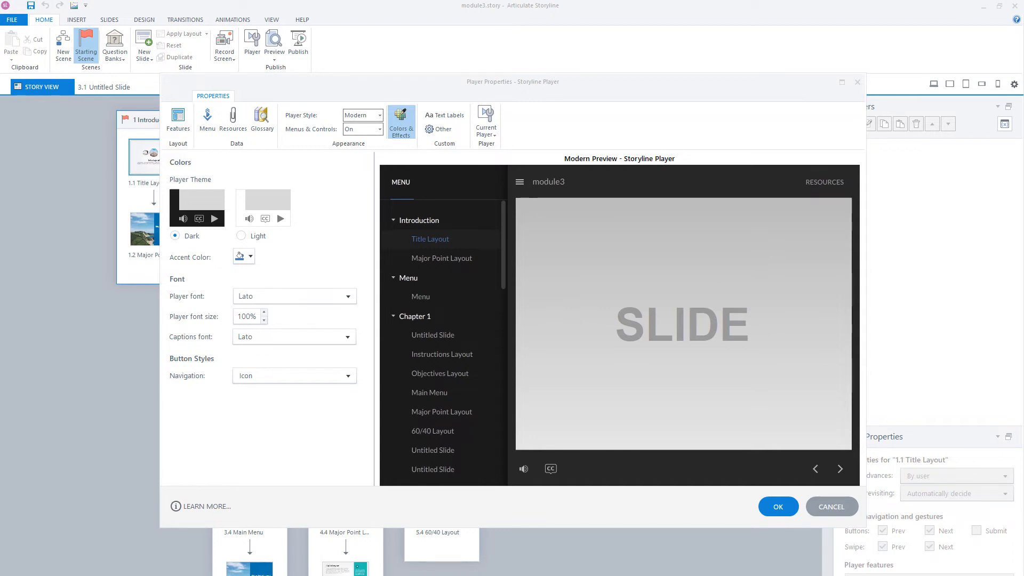
mouse_move(312, 133)
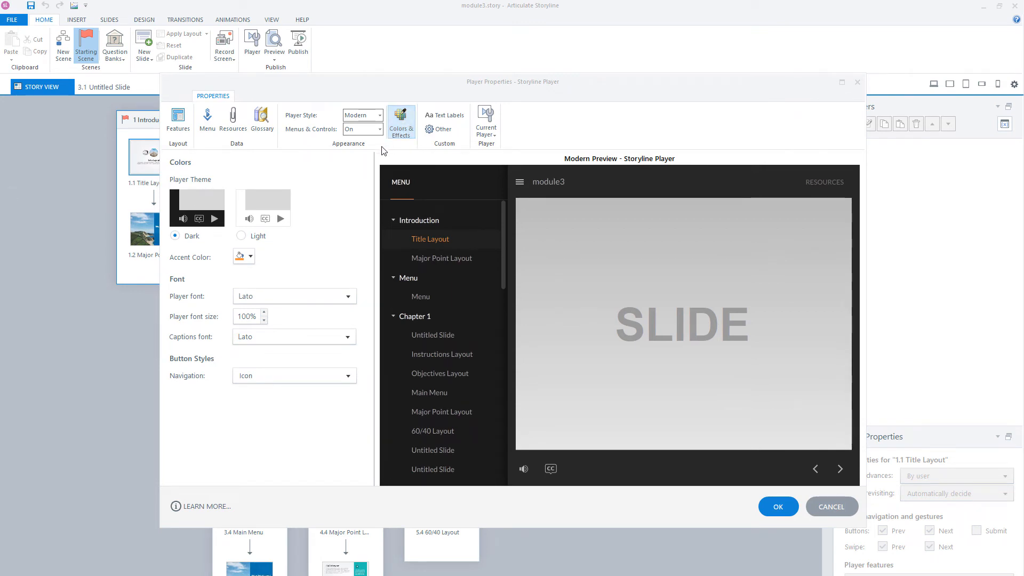
mouse_move(303, 204)
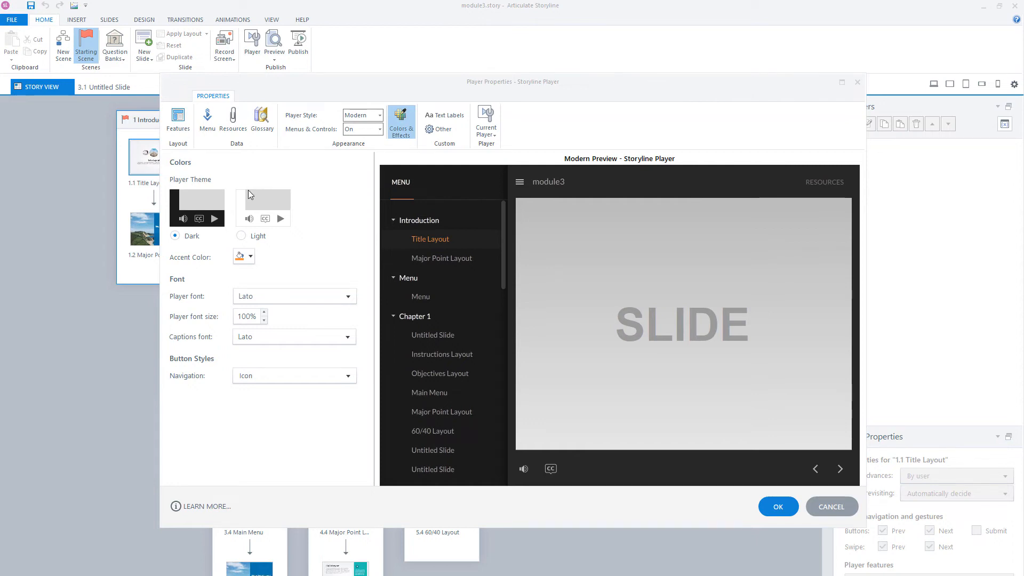
mouse_move(242, 196)
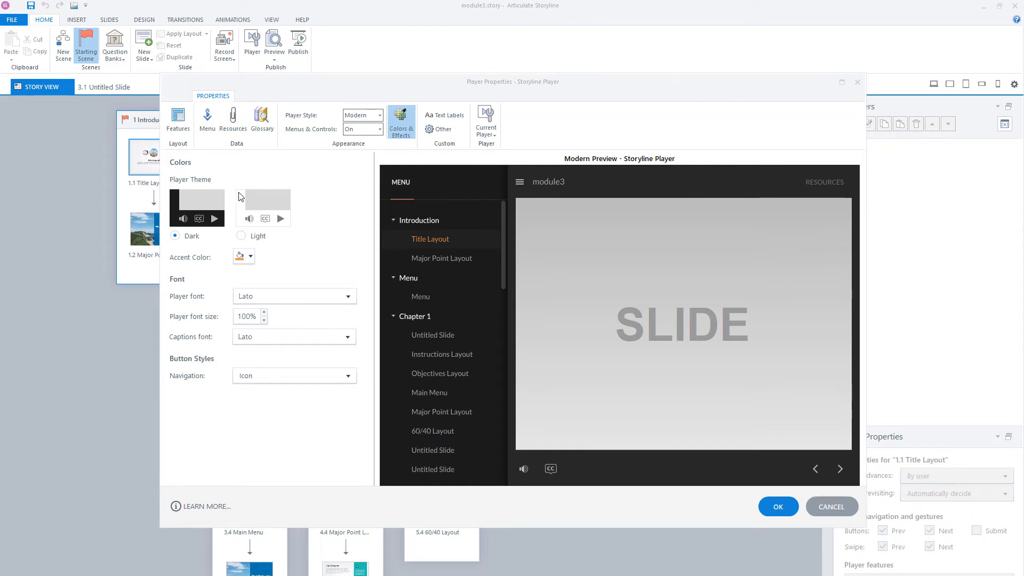
mouse_move(199, 247)
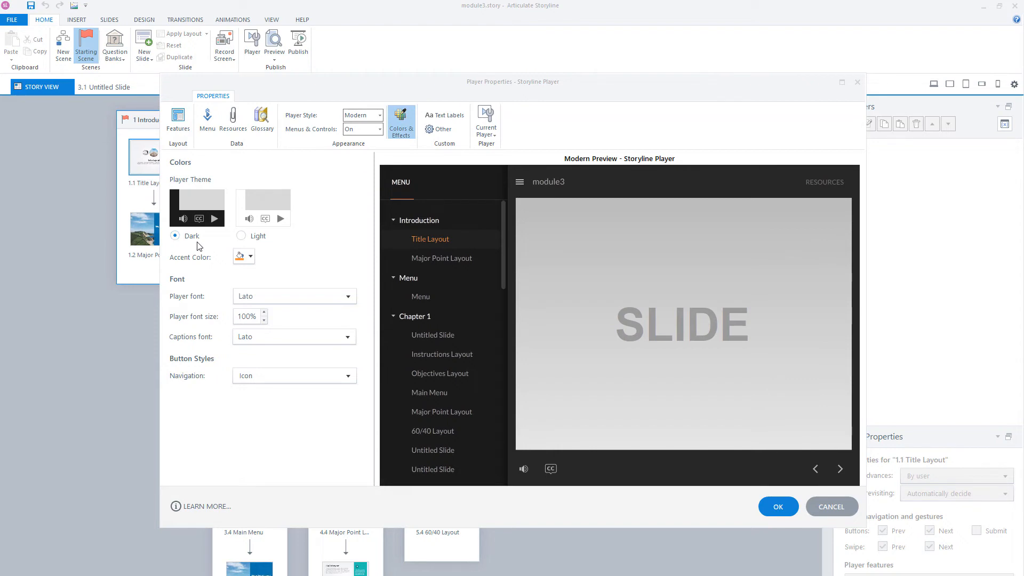
mouse_move(199, 219)
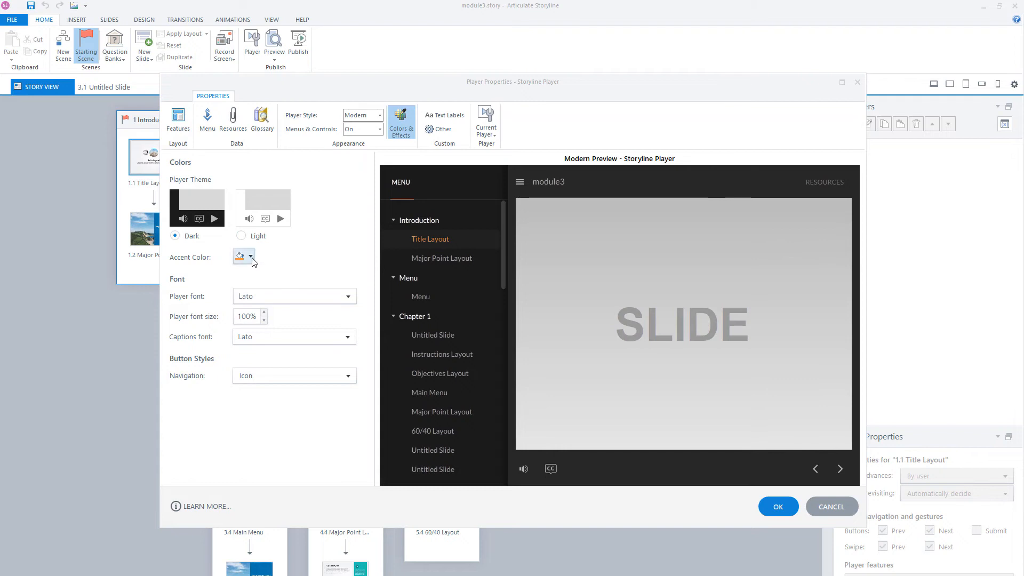
mouse_move(239, 265)
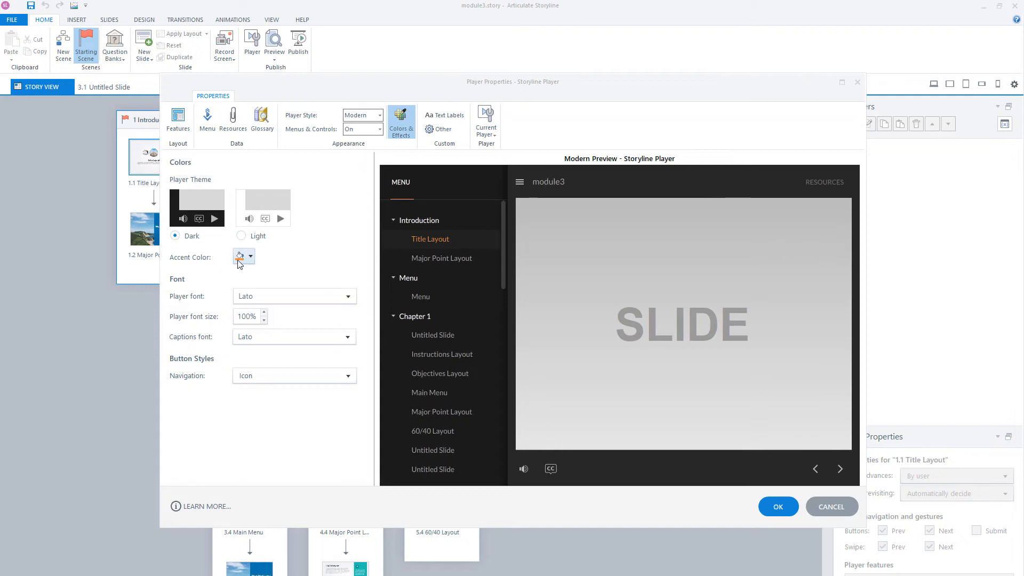
mouse_move(430, 239)
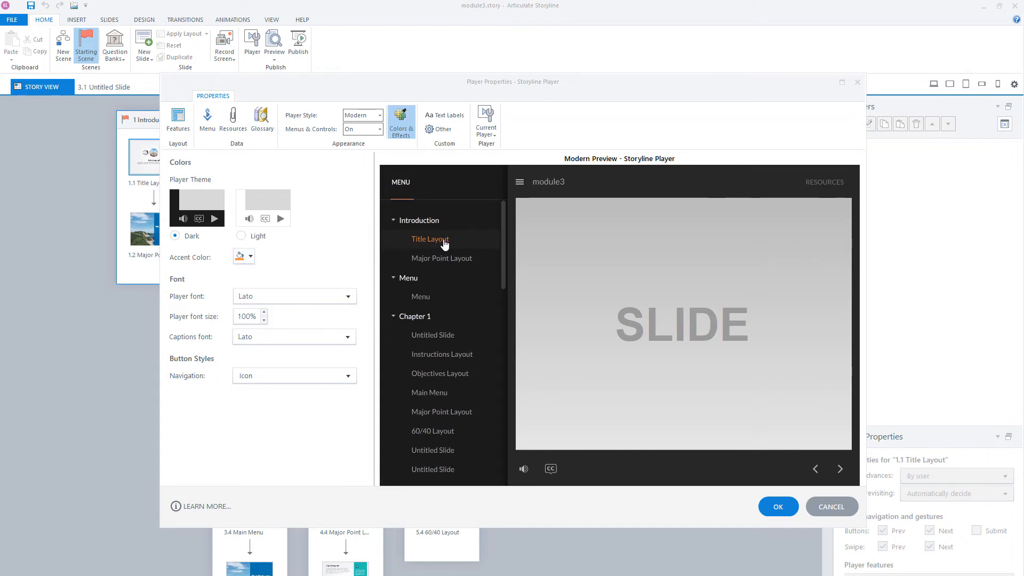
mouse_move(417, 206)
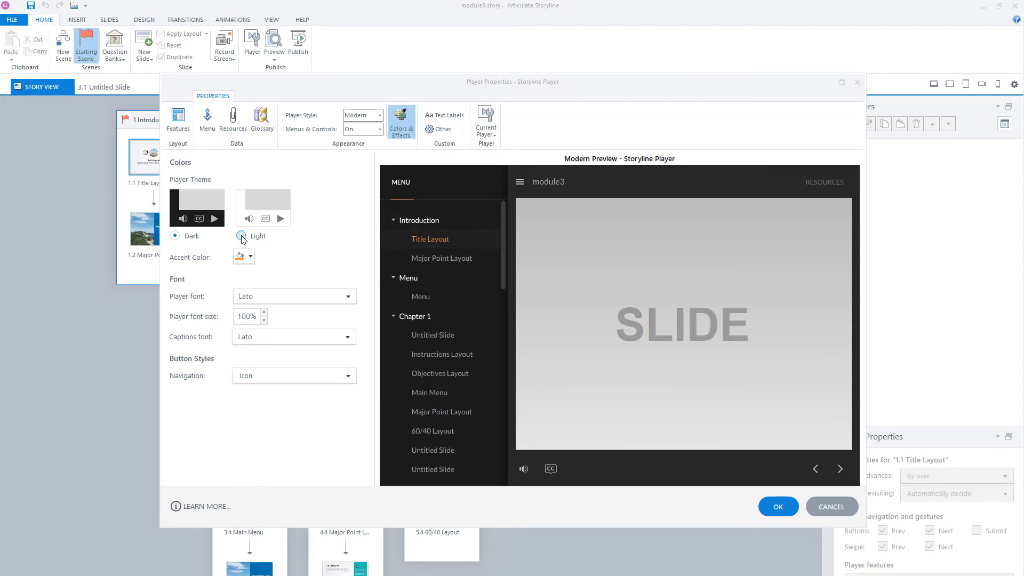
Step: Switch to the light theme and set navigation buttons to 'Icon and text'
click(241, 236)
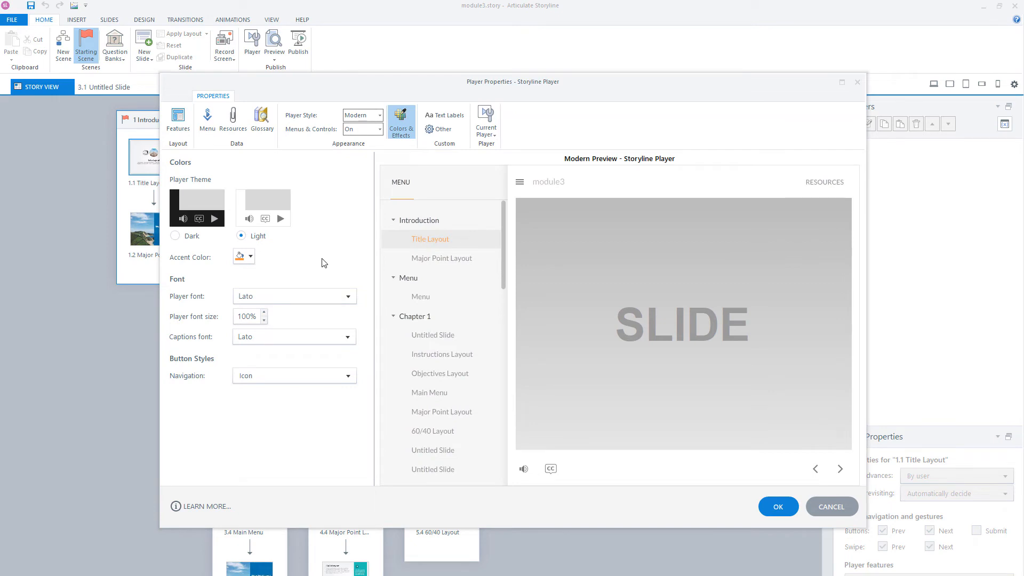
mouse_move(431, 258)
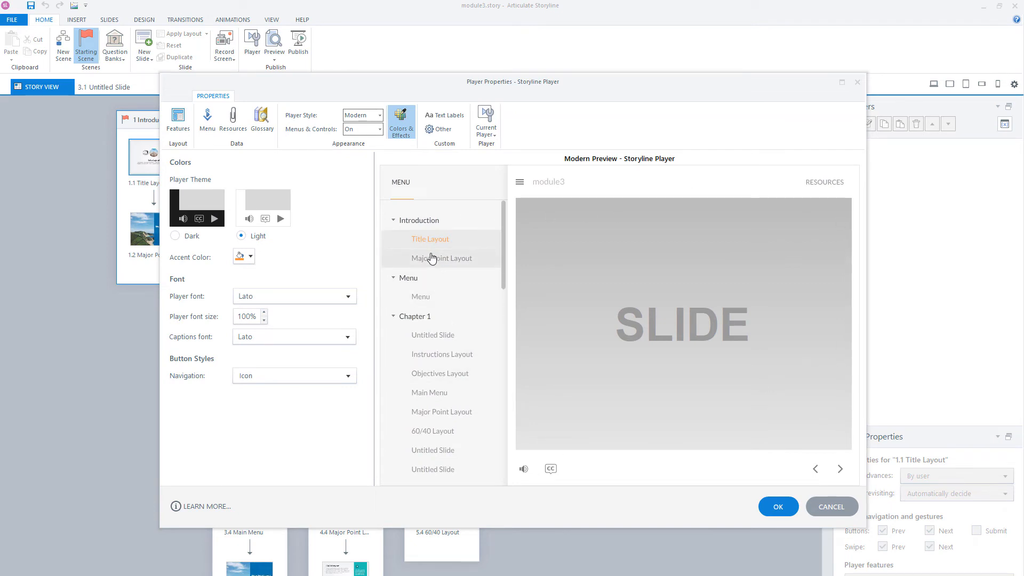
mouse_move(418, 244)
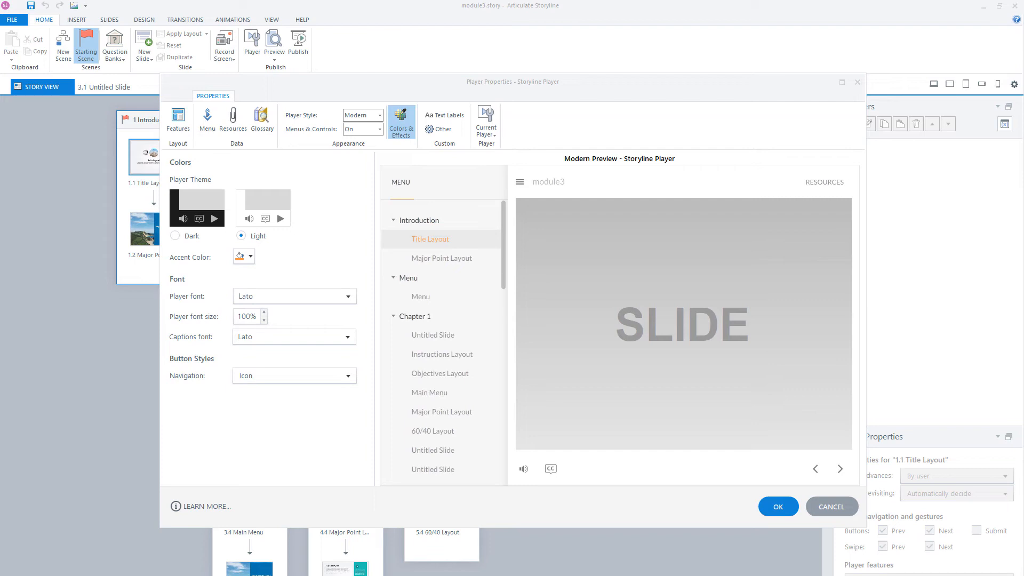
mouse_move(261, 398)
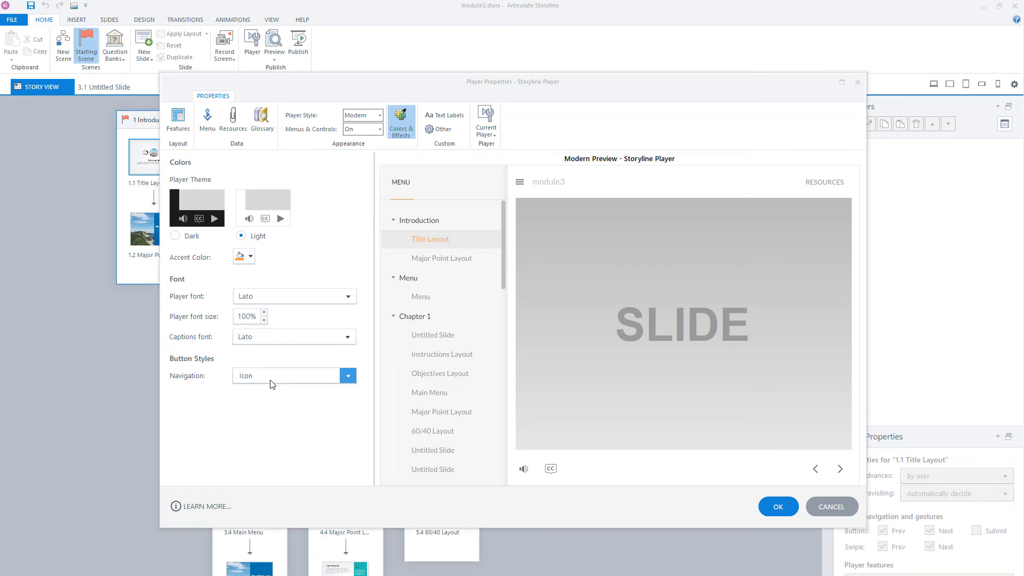
click(347, 376)
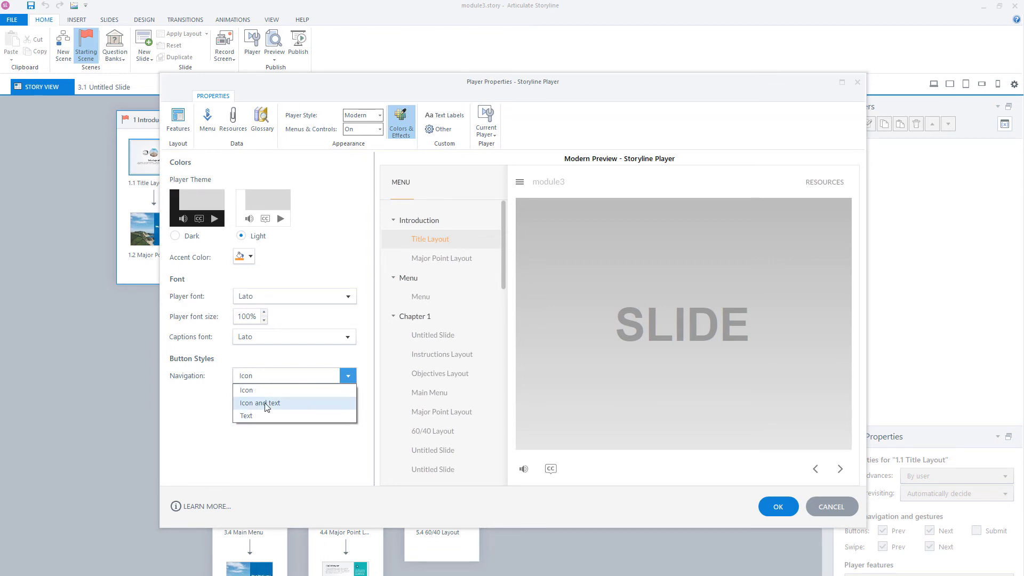
click(246, 416)
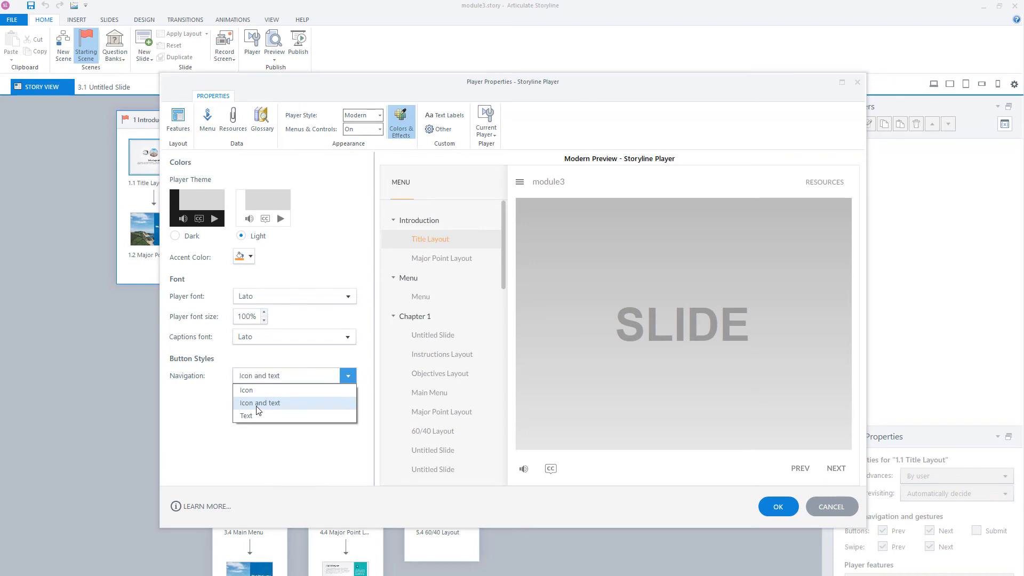
click(259, 403)
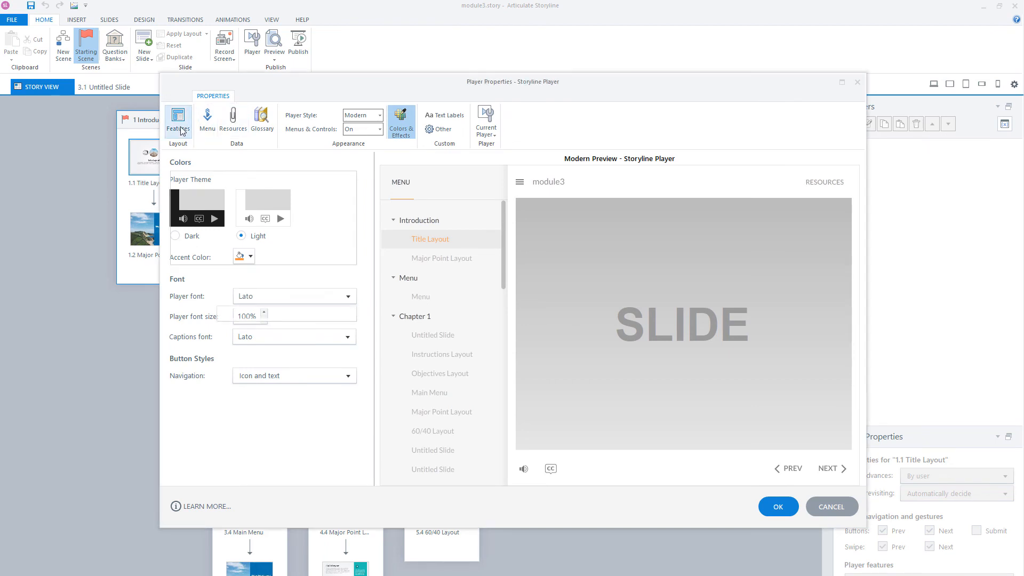
Step: Tick 'Sidebar starts collapsed' under the Features settings
click(178, 119)
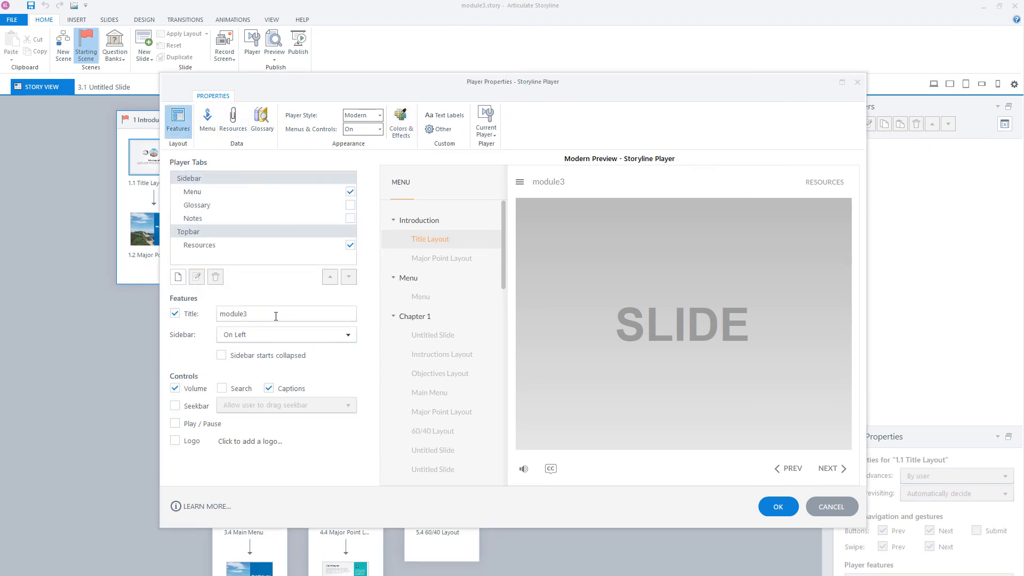
mouse_move(265, 326)
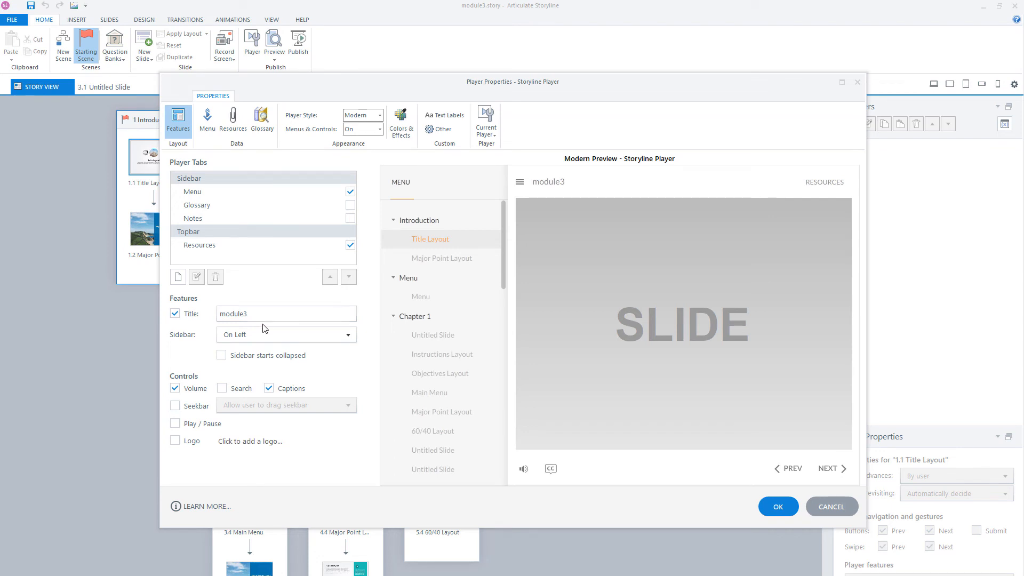
mouse_move(241, 374)
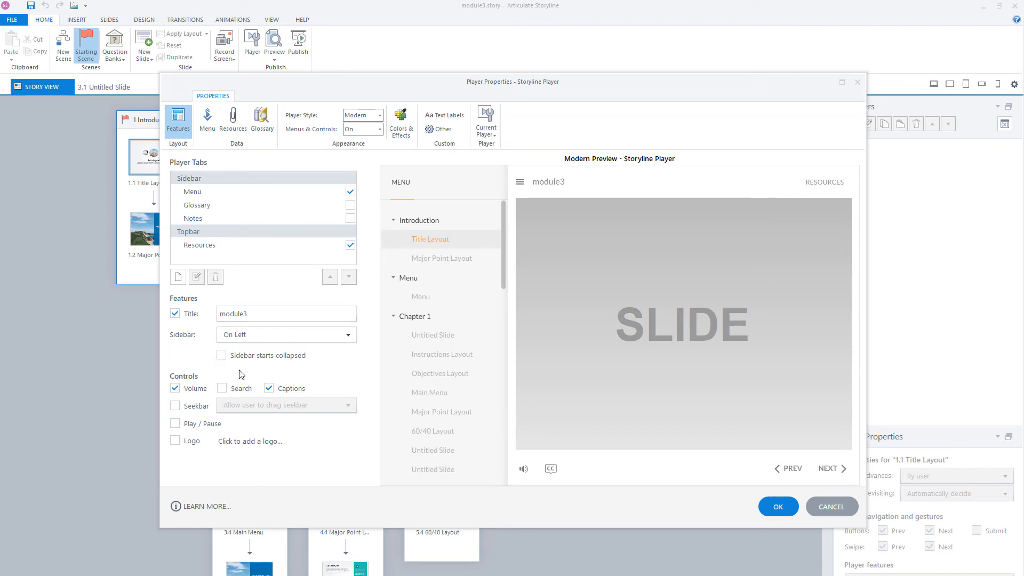
mouse_move(248, 380)
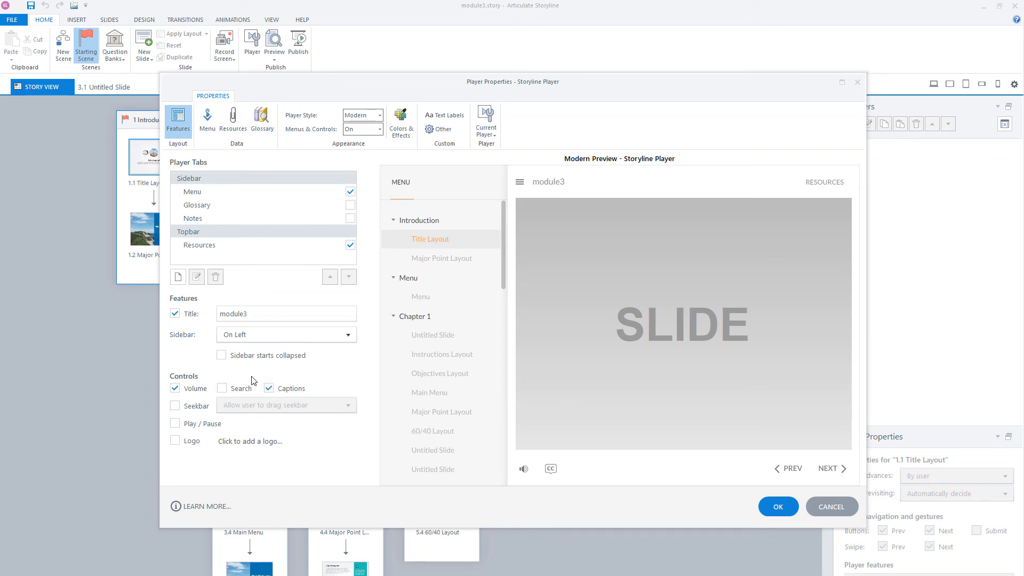
click(221, 354)
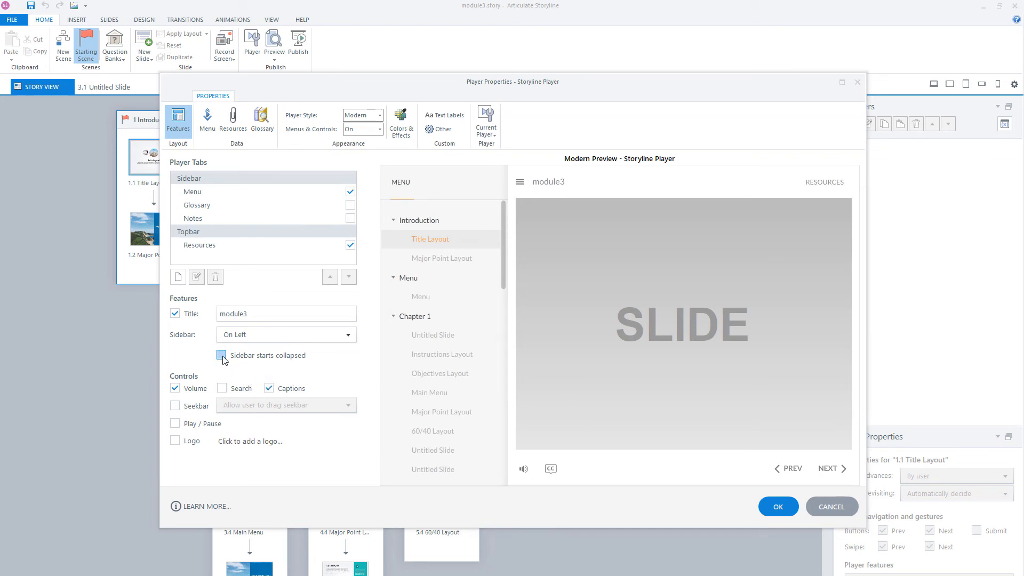
click(222, 355)
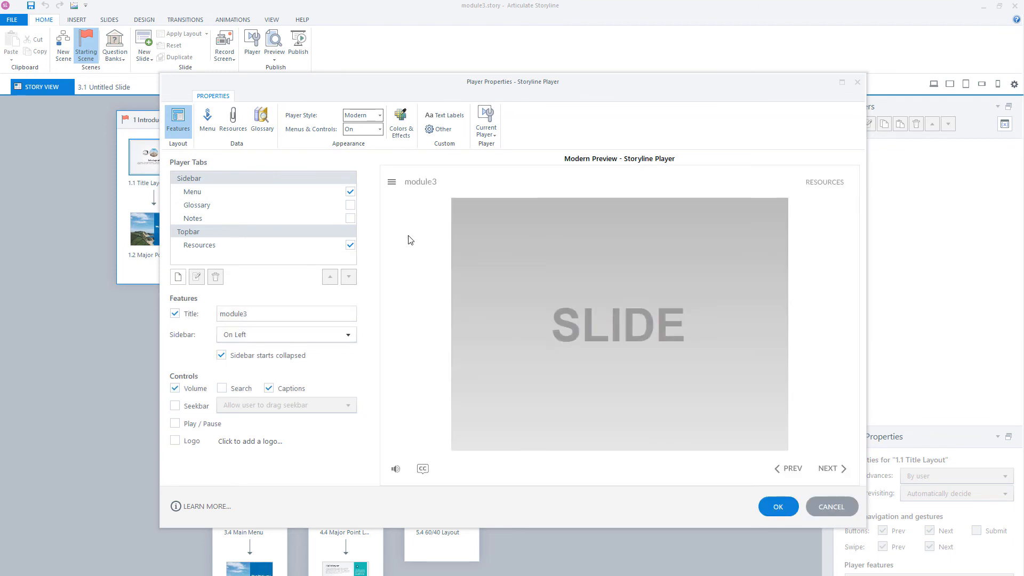
mouse_move(495, 466)
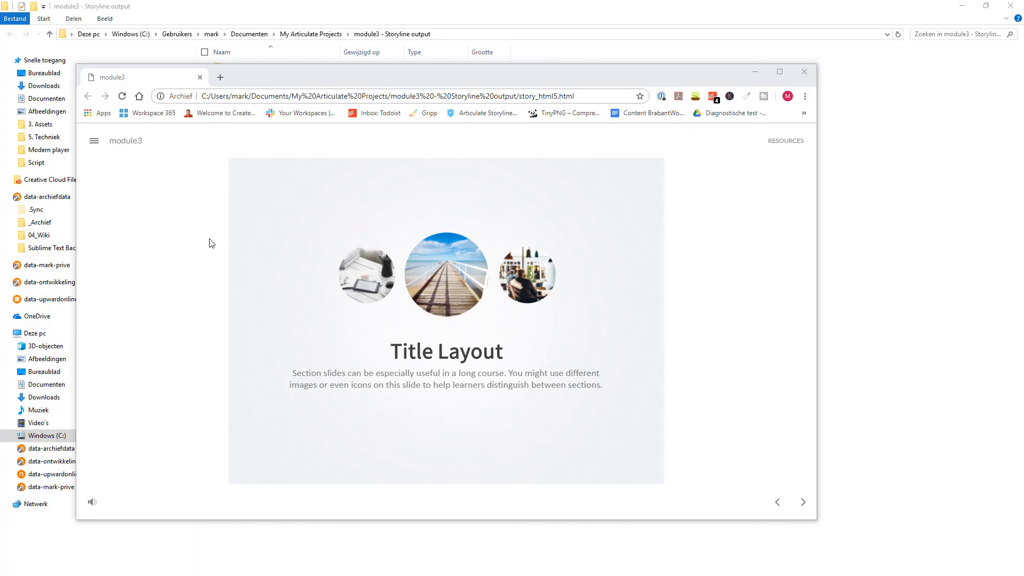
mouse_move(207, 244)
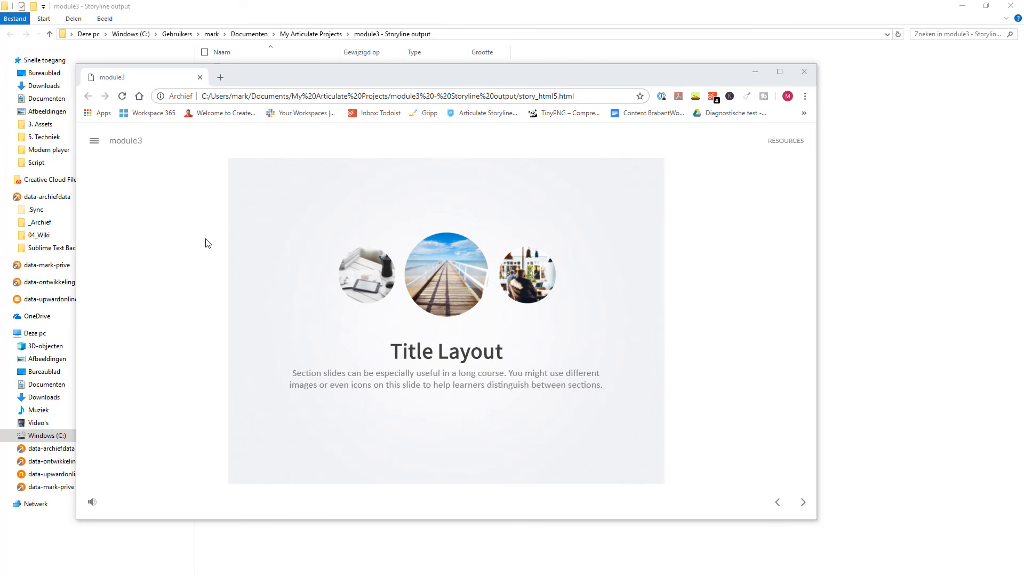
mouse_move(176, 259)
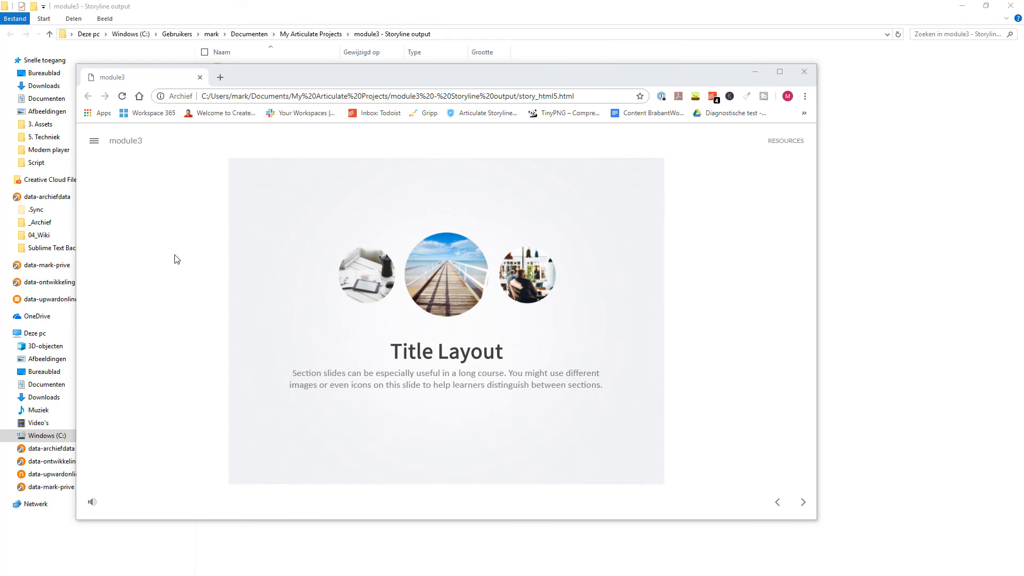
mouse_move(129, 266)
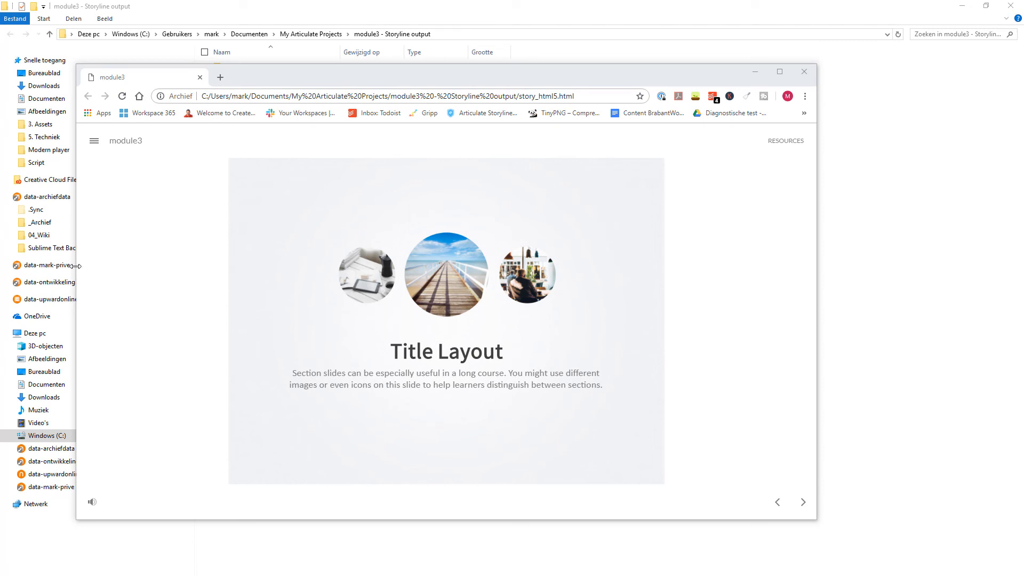
mouse_move(396, 153)
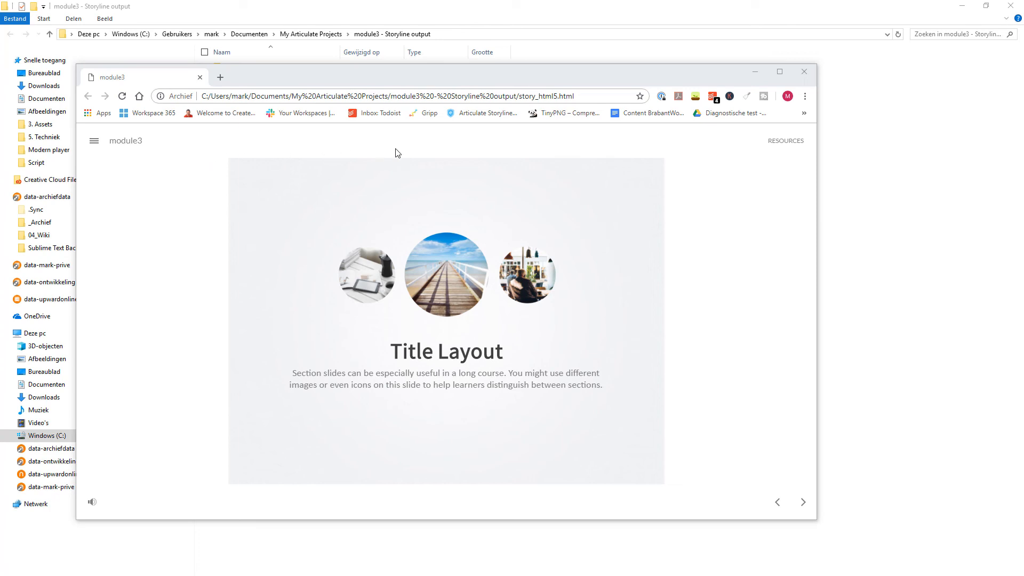
mouse_move(225, 231)
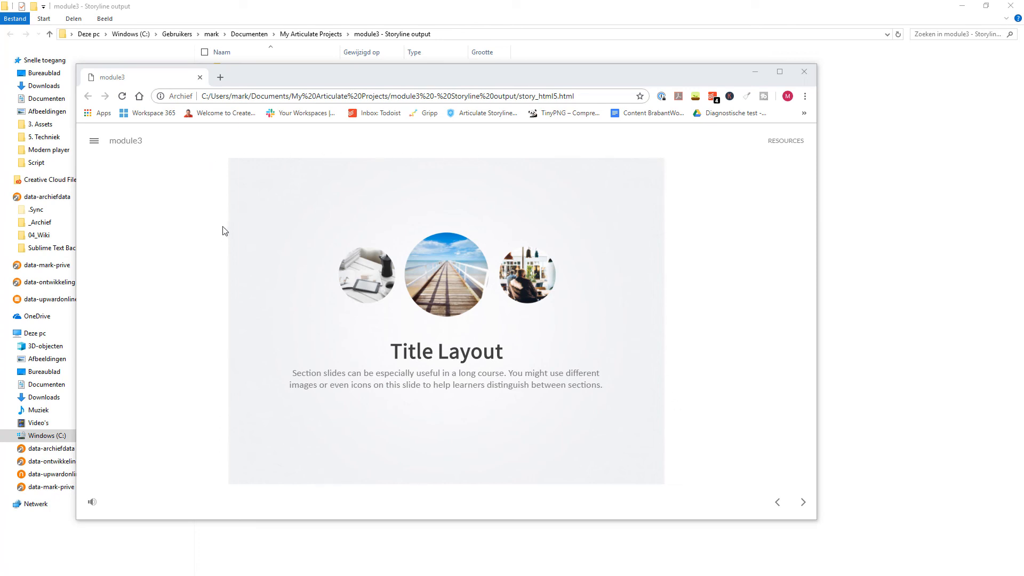
mouse_move(74, 259)
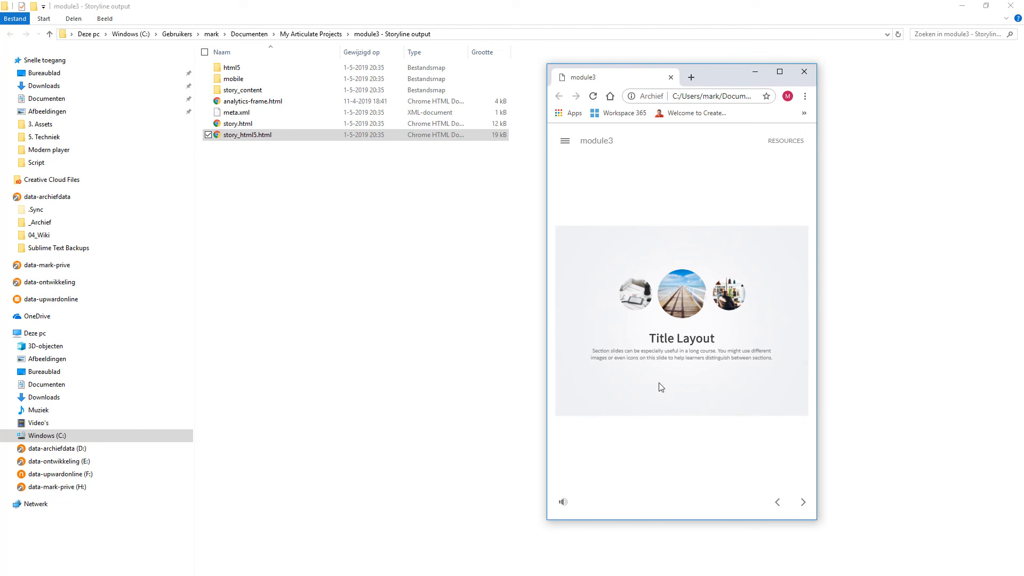
mouse_move(652, 386)
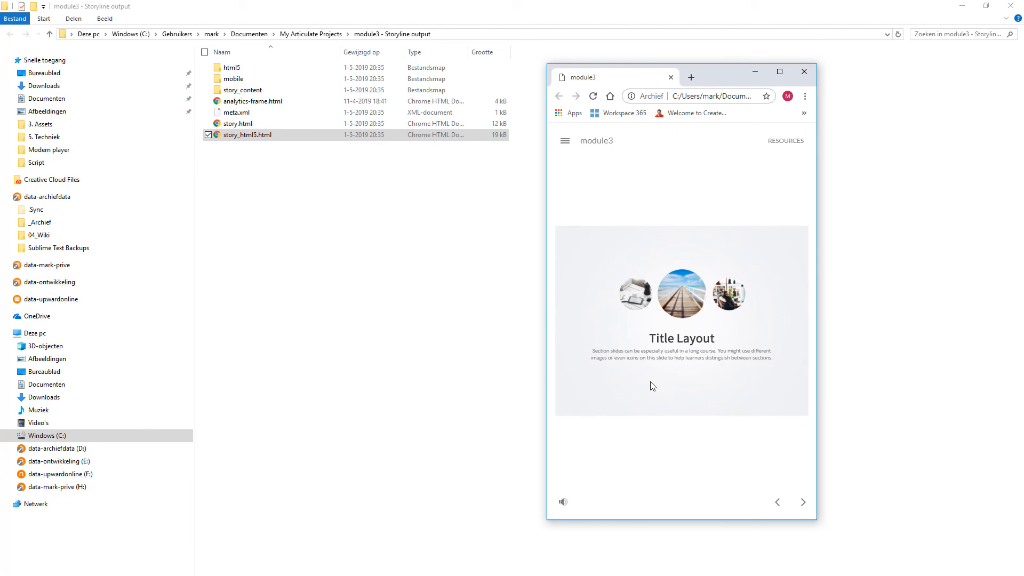
mouse_move(640, 386)
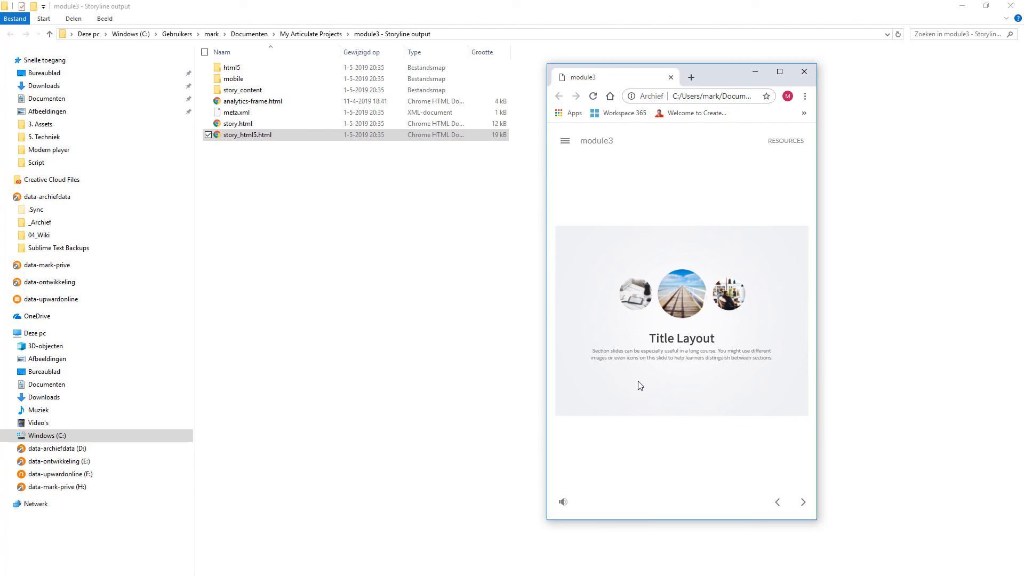
mouse_move(402, 237)
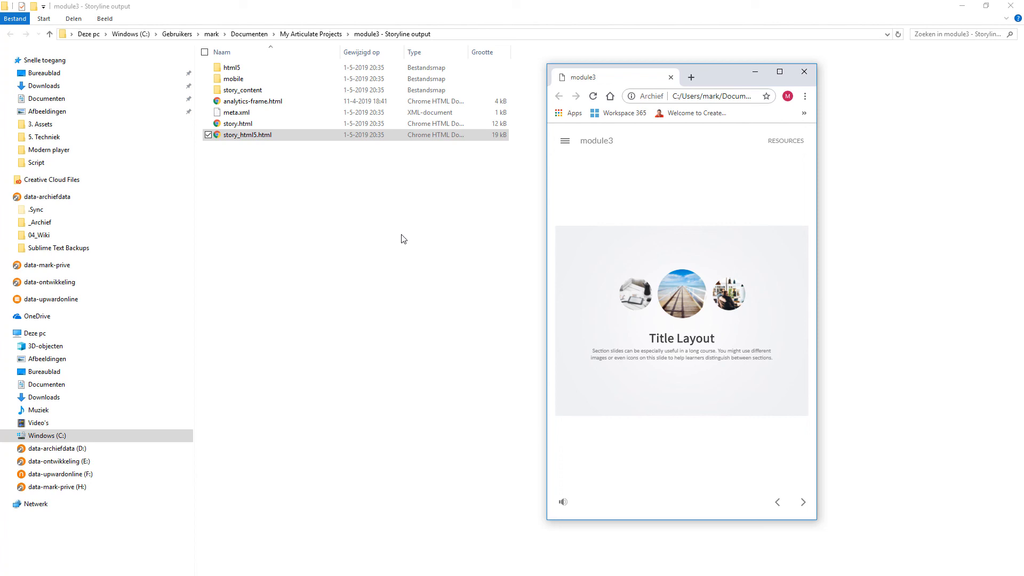
Step: View the published module3 course in Chrome in a narrowed window
click(44, 137)
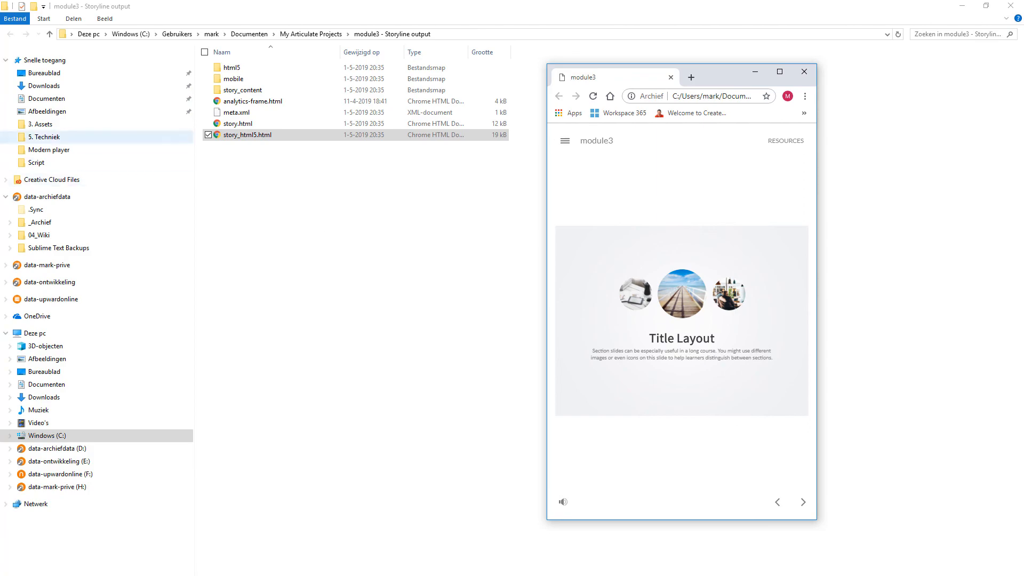